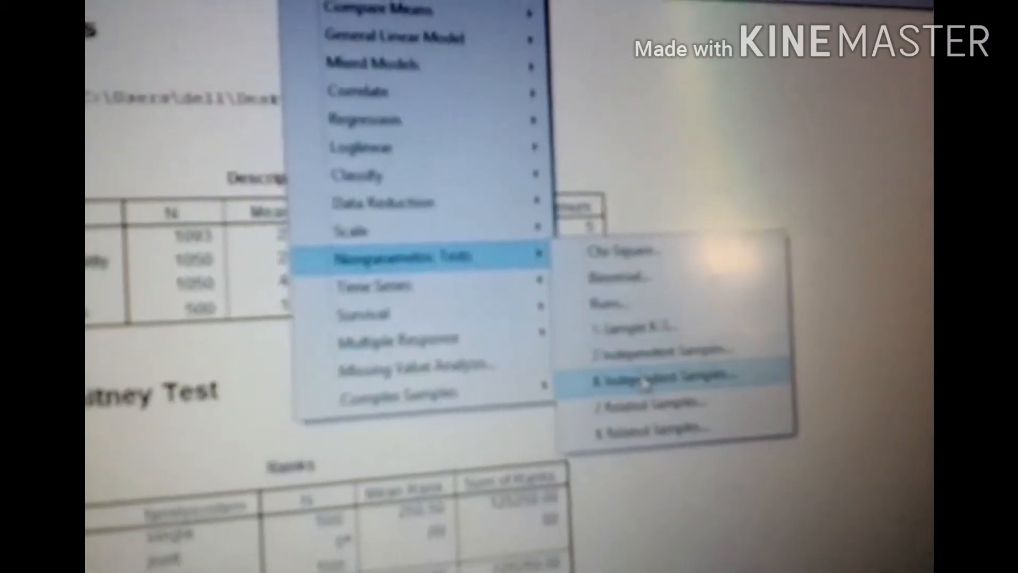
Open the K Independent Samples test setup from Nonparametric Tests
click(649, 376)
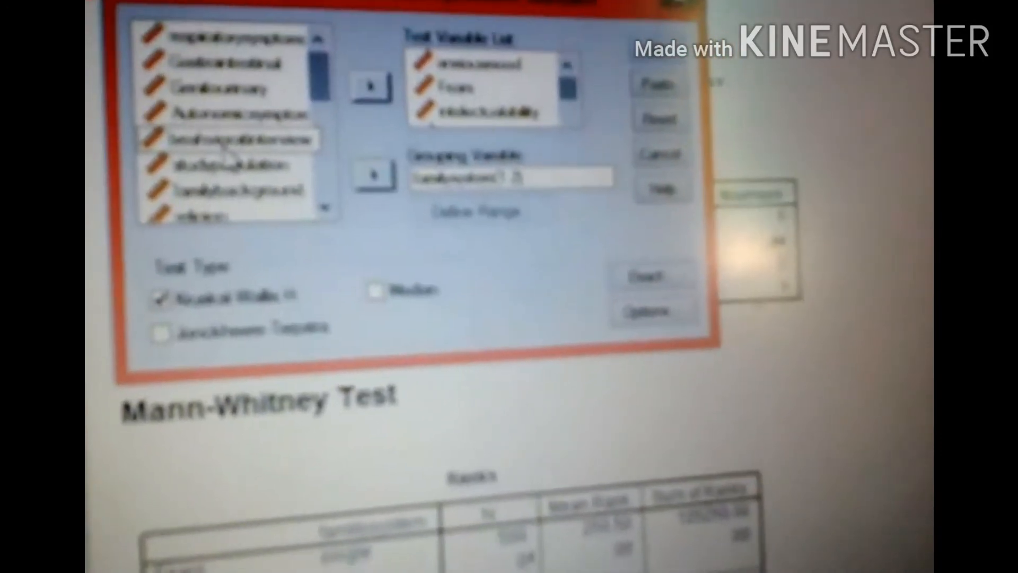
Select another variable for the Kruskal-Wallis test variable list
click(234, 139)
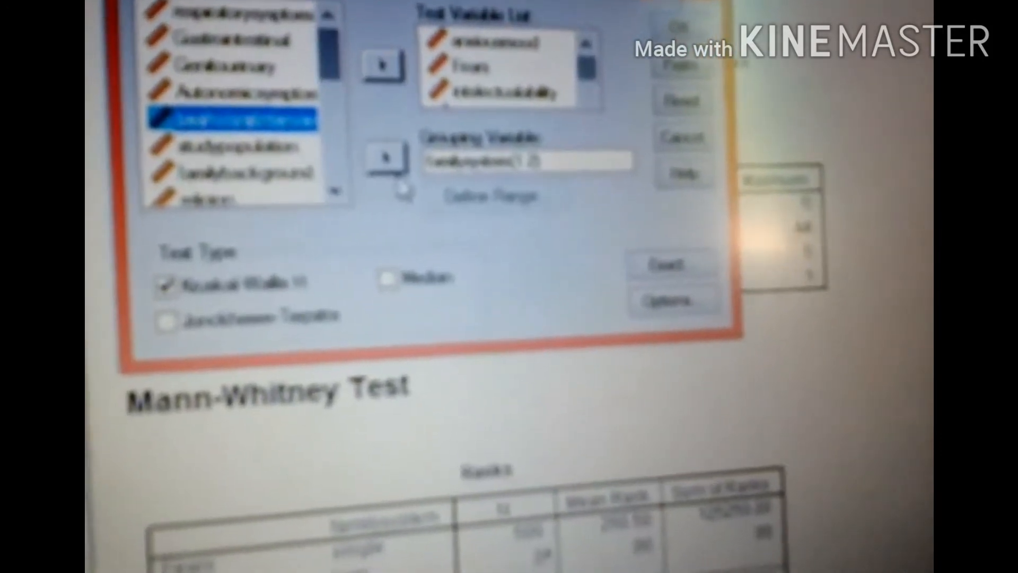